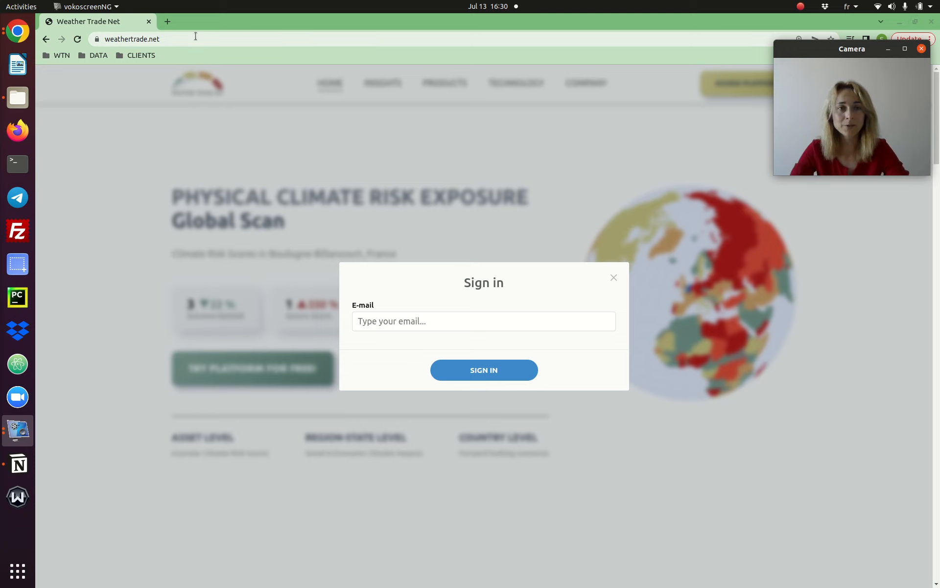
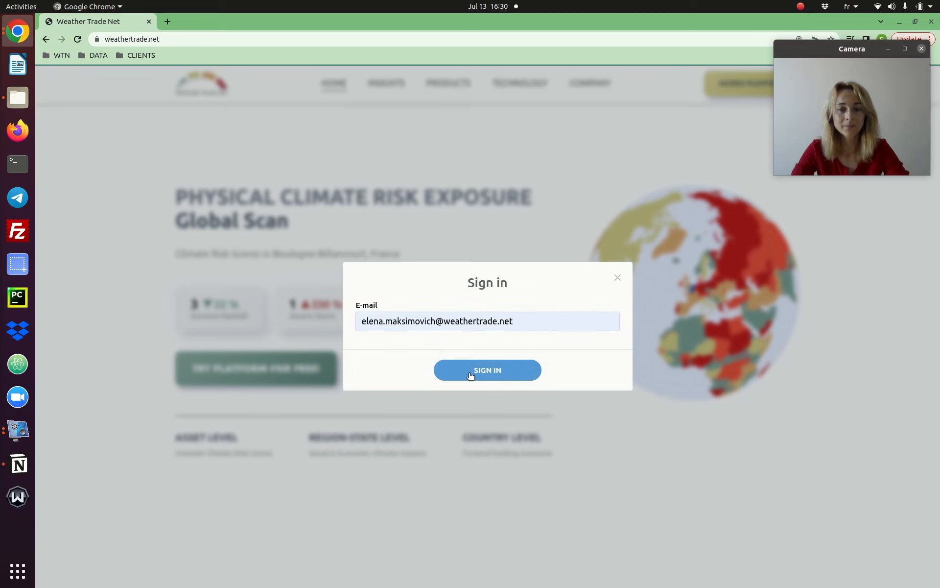
pyautogui.click(486, 370)
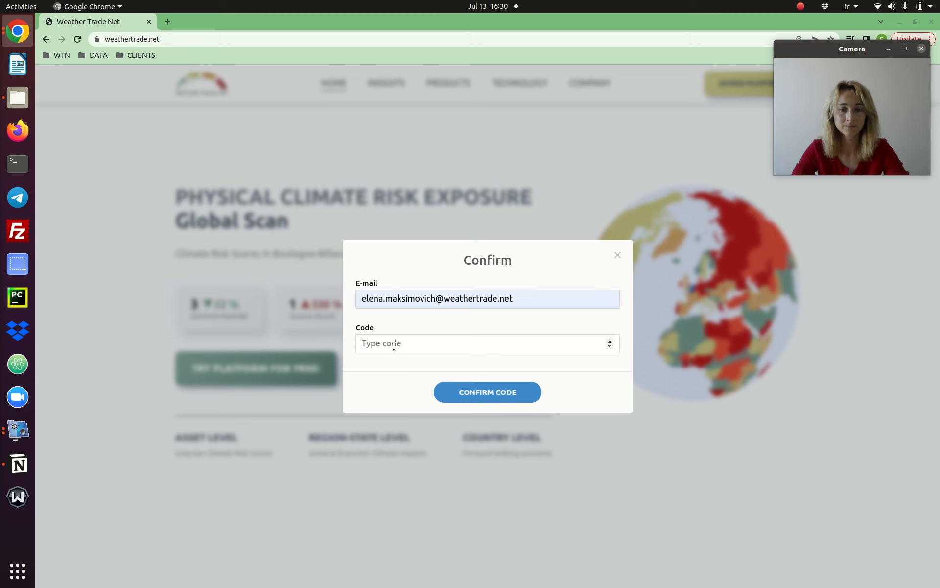
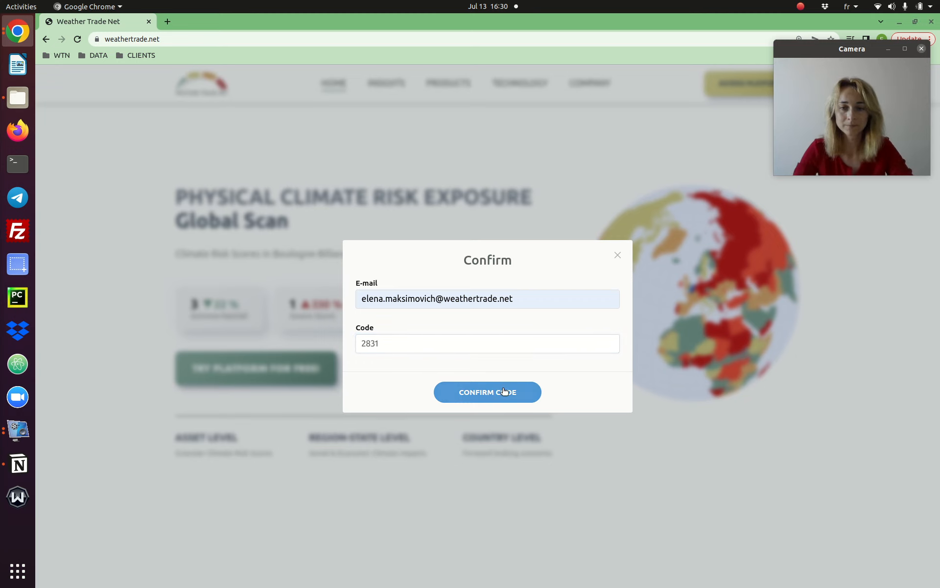
pyautogui.click(487, 392)
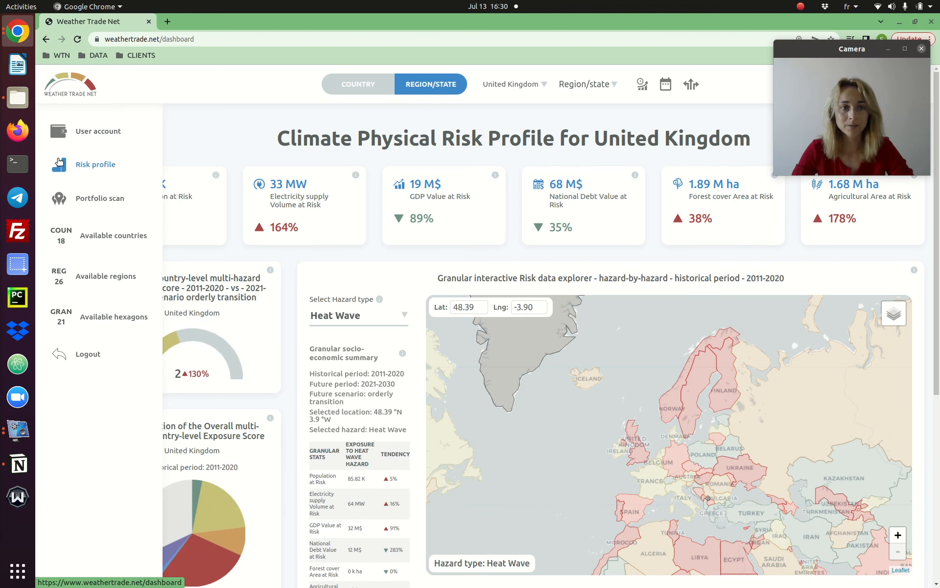
# - Collapse the side menu and switch the explorer hazard from Heat Wave to Severe Storm
pyautogui.click(100, 198)
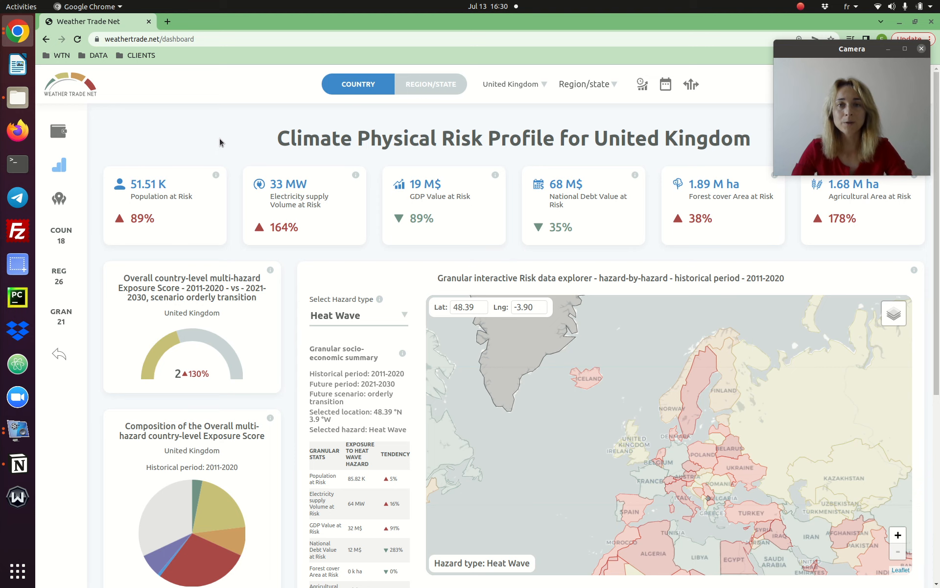
pyautogui.scroll(-3)
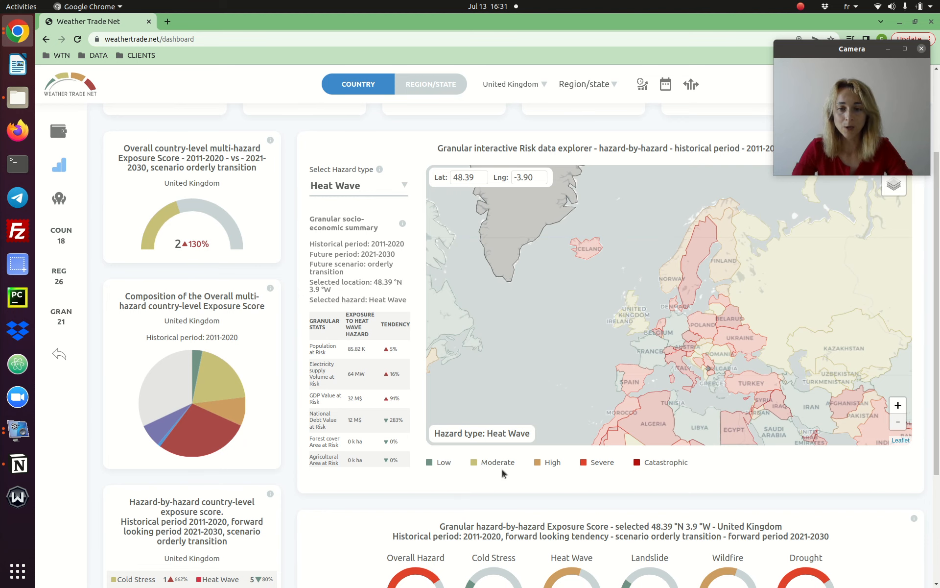
pyautogui.moveTo(672, 472)
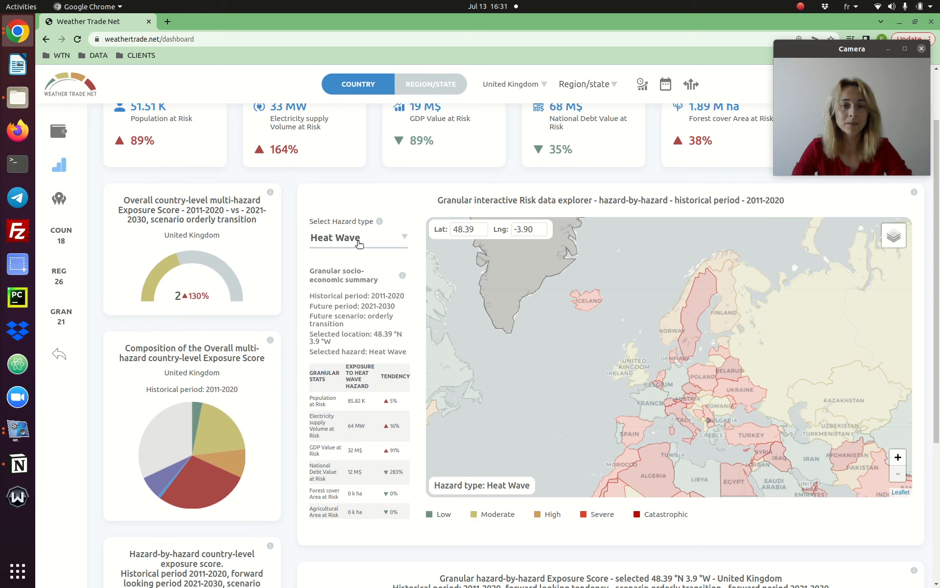
pyautogui.click(358, 237)
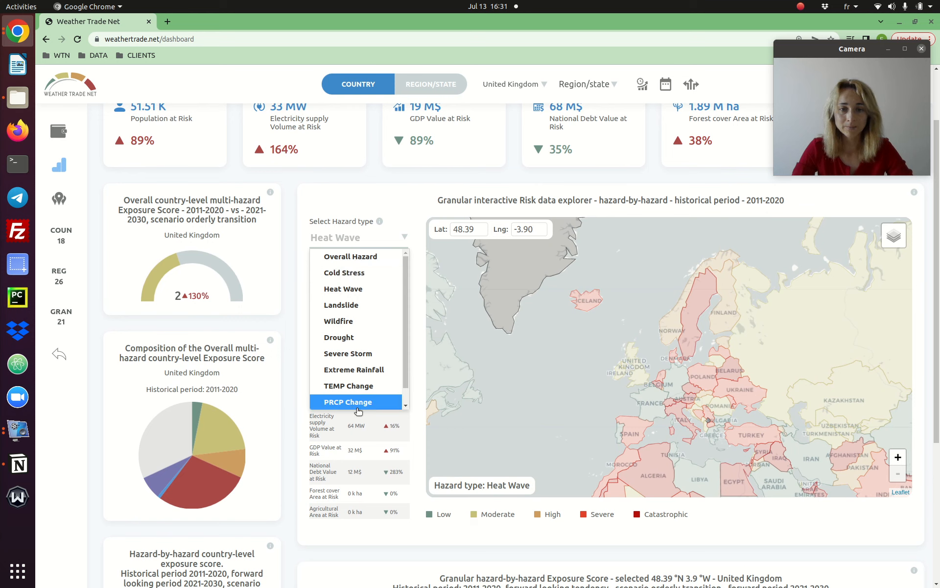
pyautogui.moveTo(355, 272)
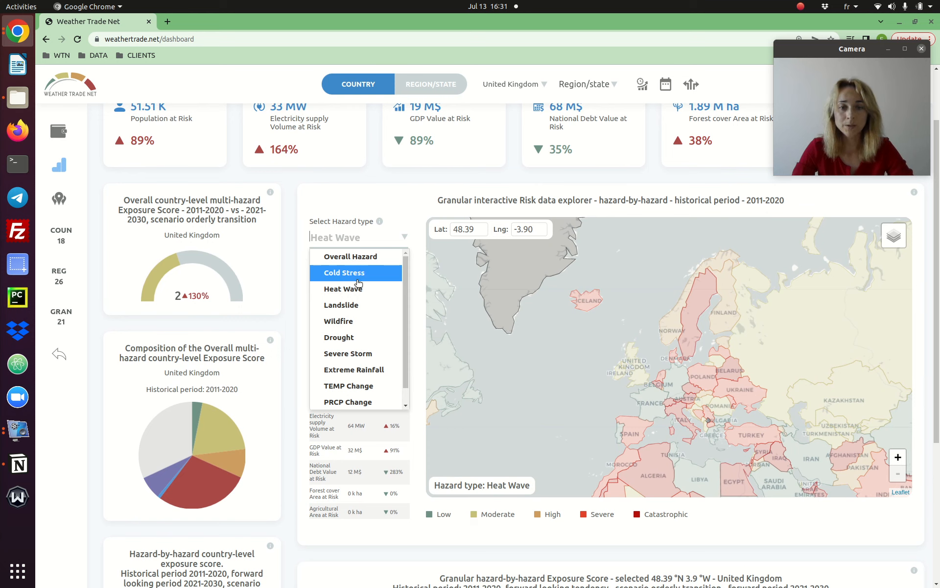
pyautogui.click(347, 353)
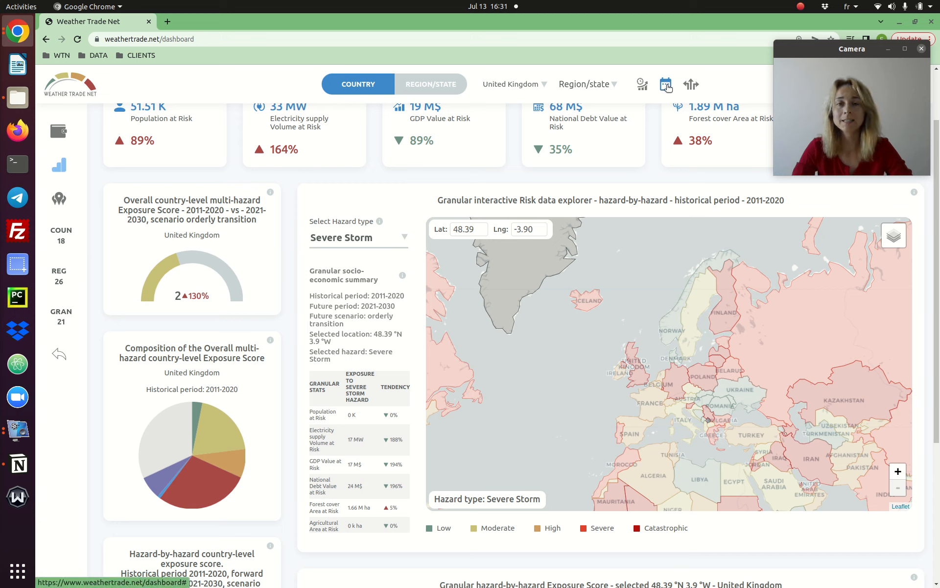
# - Review the period and climate-scenario settings, keeping 2011–2020, 2021–2030 and orderly transition
pyautogui.click(666, 85)
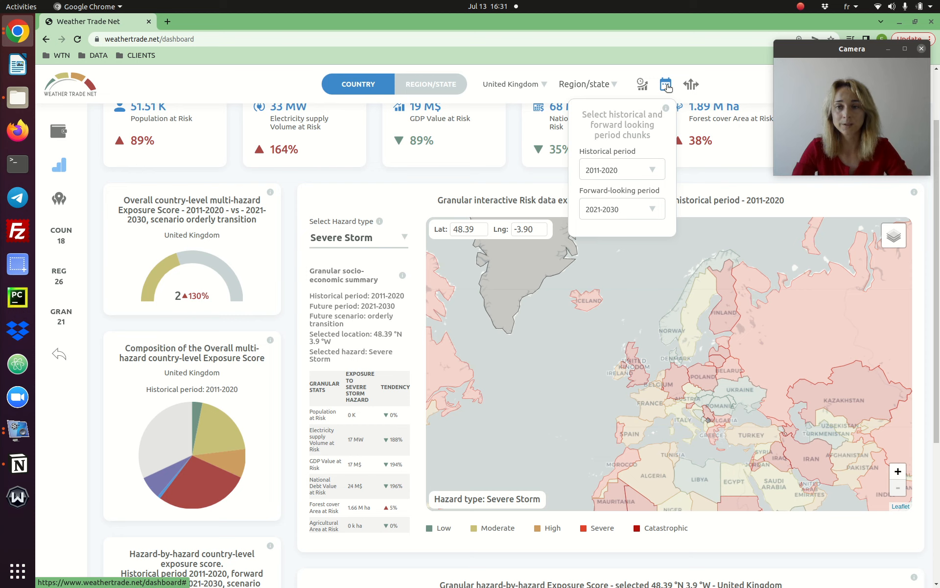
pyautogui.click(621, 170)
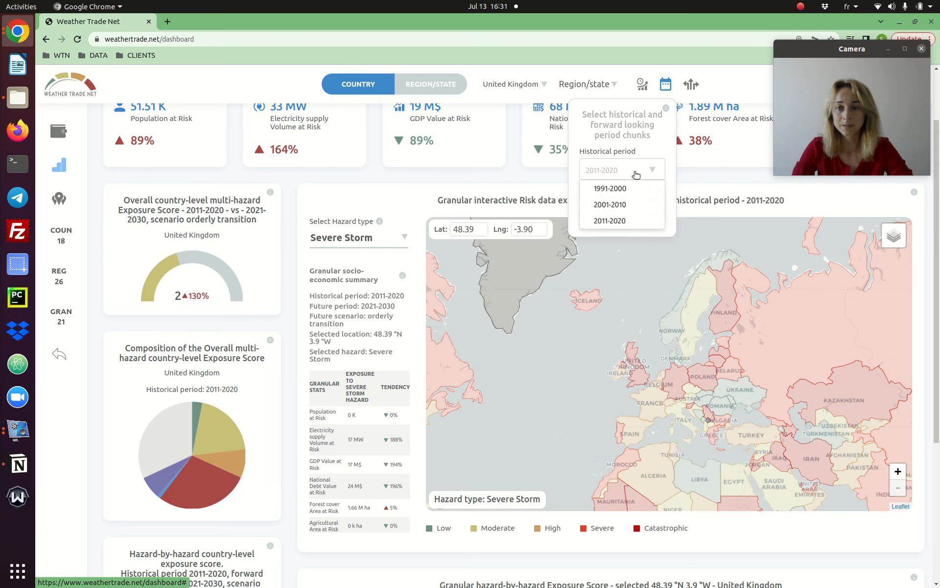
pyautogui.click(665, 84)
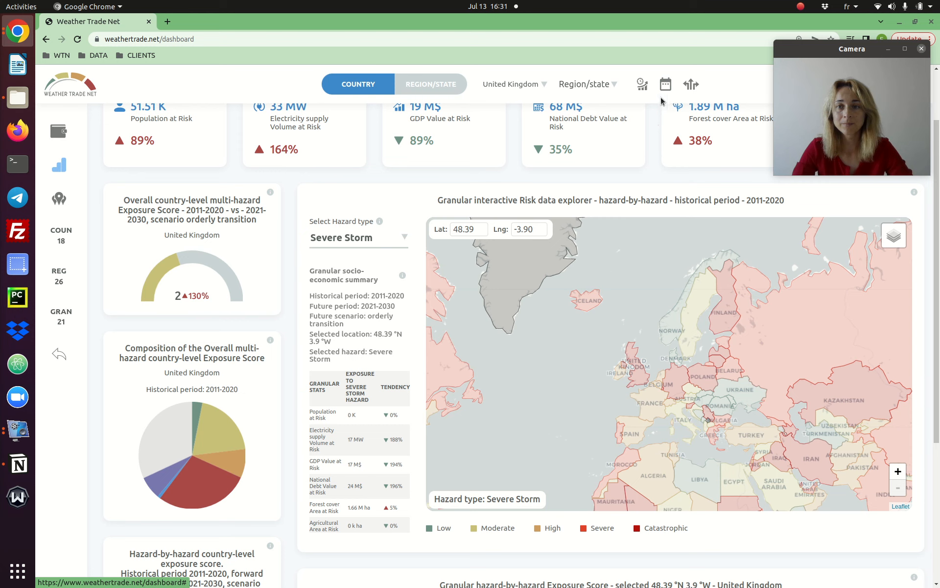
pyautogui.click(665, 84)
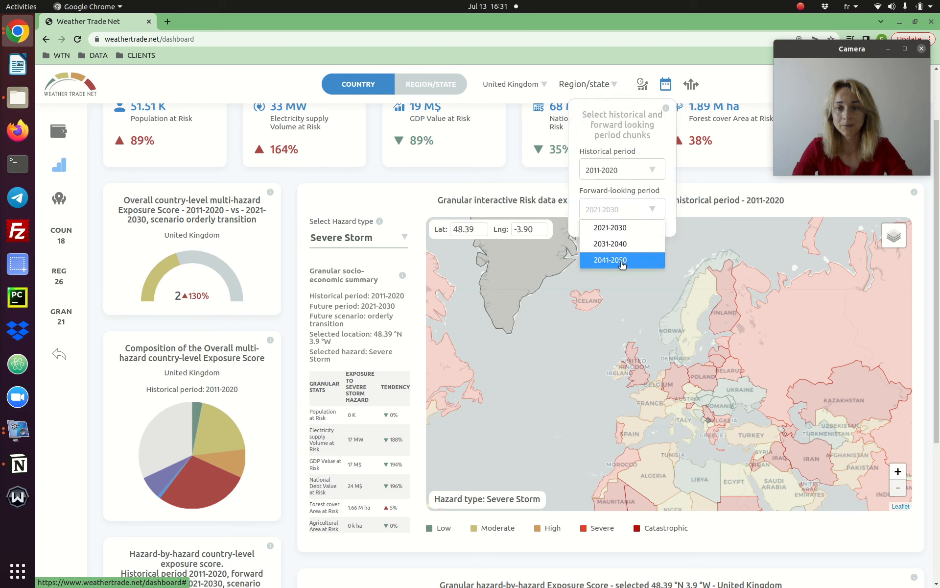
pyautogui.click(690, 84)
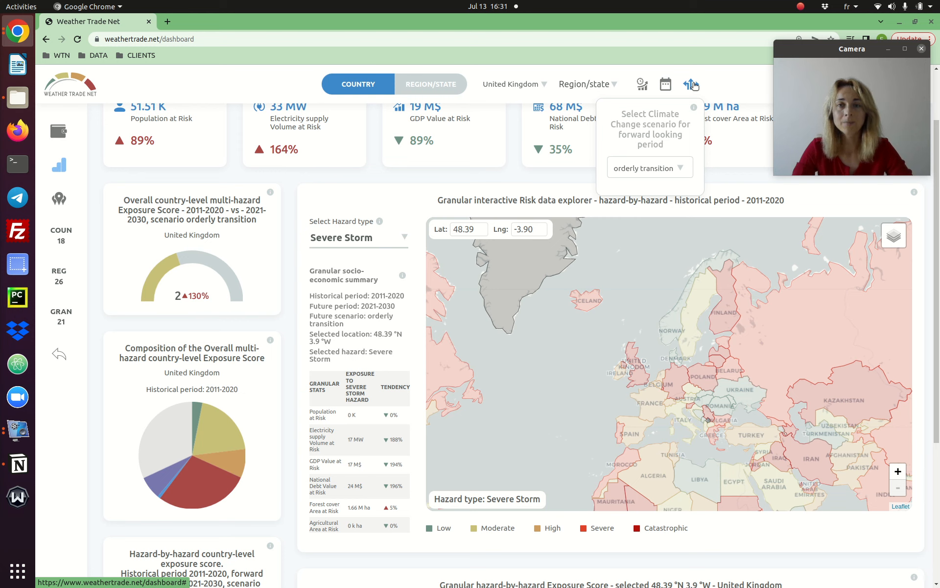
pyautogui.click(59, 164)
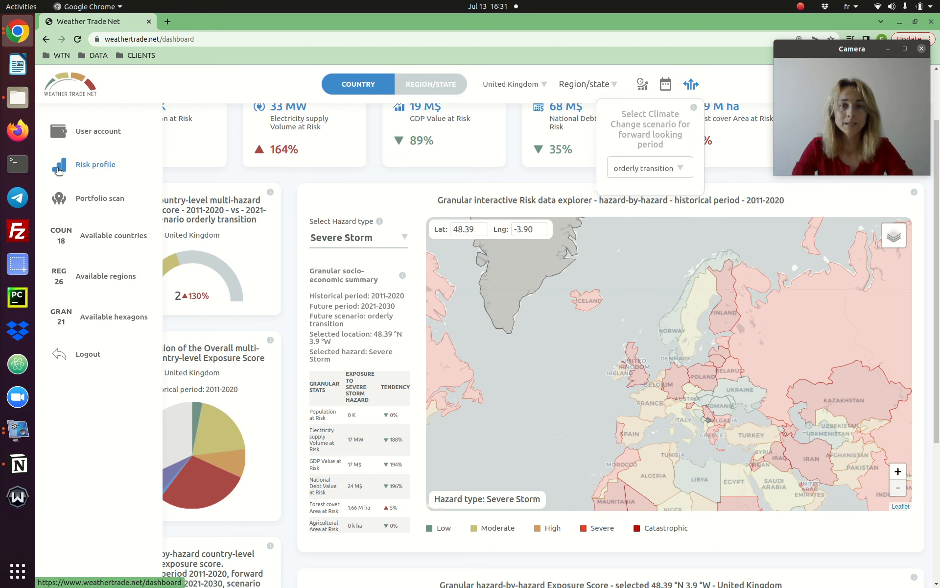
# - Profile Australia's Queensland region to show its exposure scores and composition chart
pyautogui.click(59, 165)
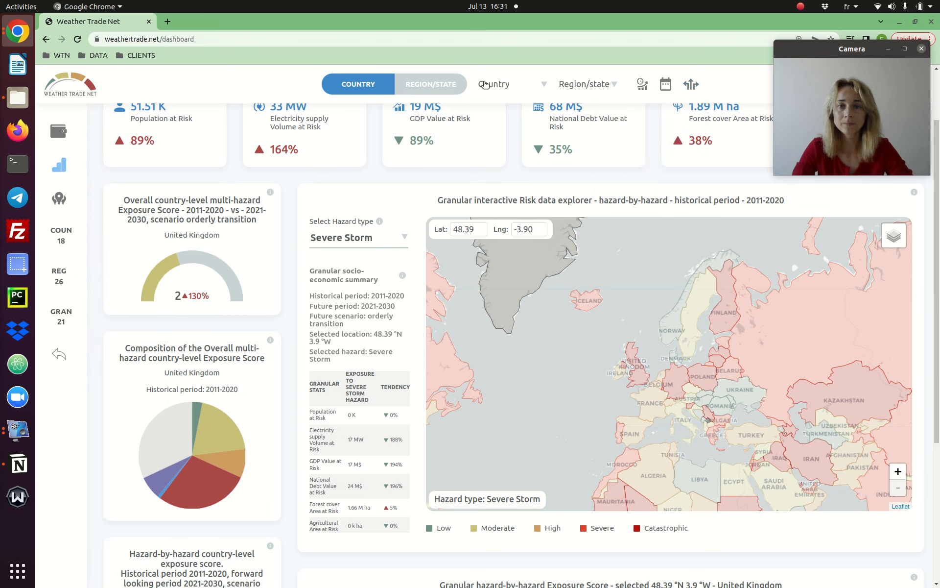
pyautogui.click(512, 84)
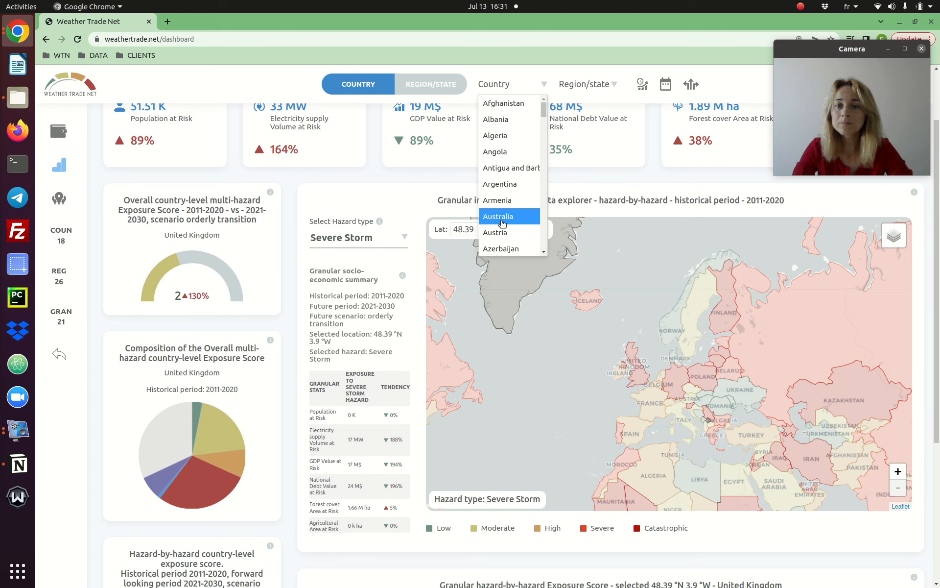
pyautogui.click(498, 216)
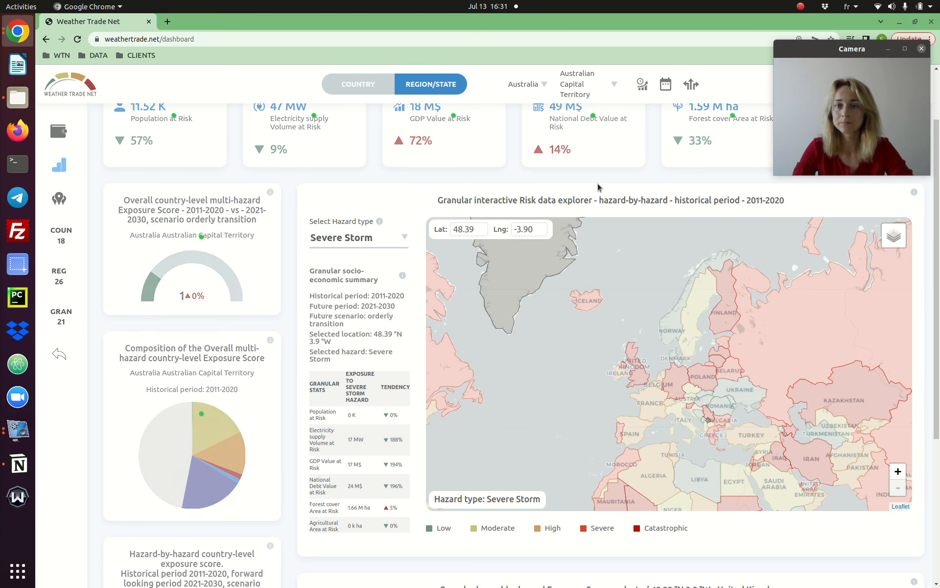
pyautogui.click(587, 84)
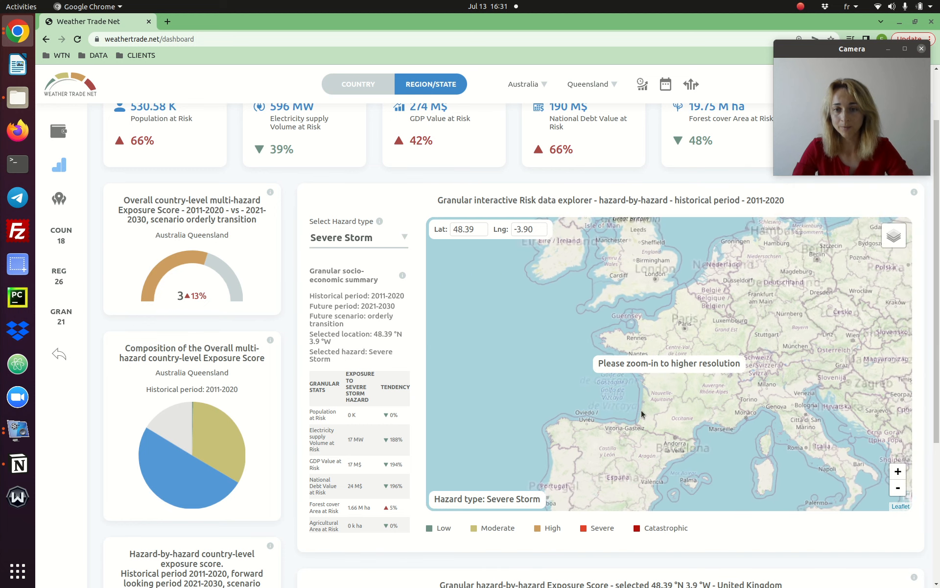
# - Buy granular Severe Storm data for the hexagon near Nantes at 47.35°N 1.79°W
pyautogui.click(468, 229)
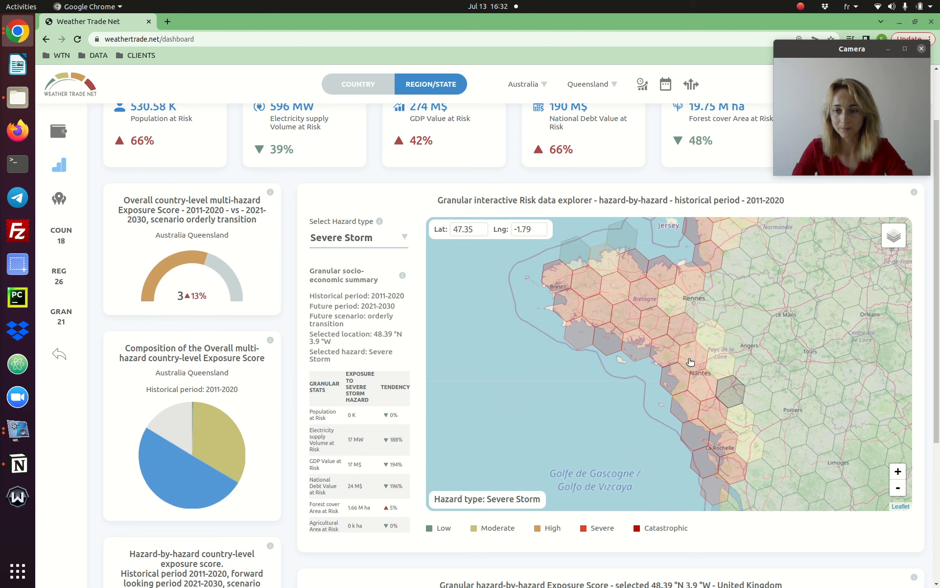
pyautogui.click(689, 362)
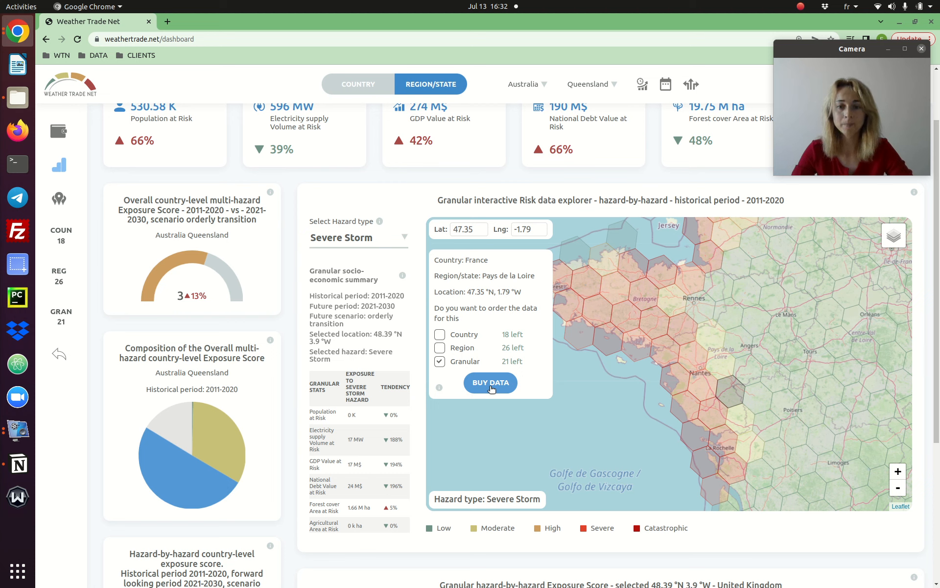
pyautogui.click(489, 383)
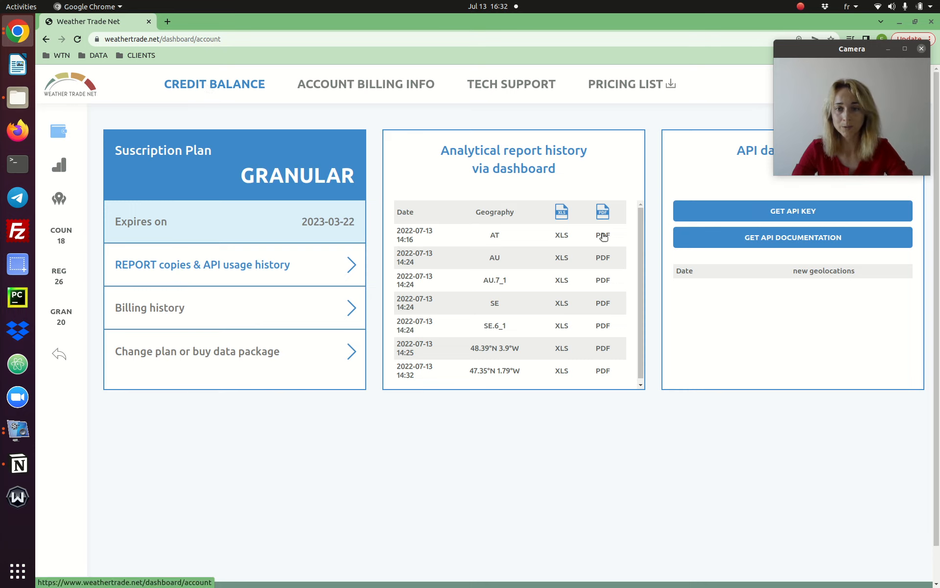
# - Download and view the AT report PDF, then return to the account page
pyautogui.click(602, 234)
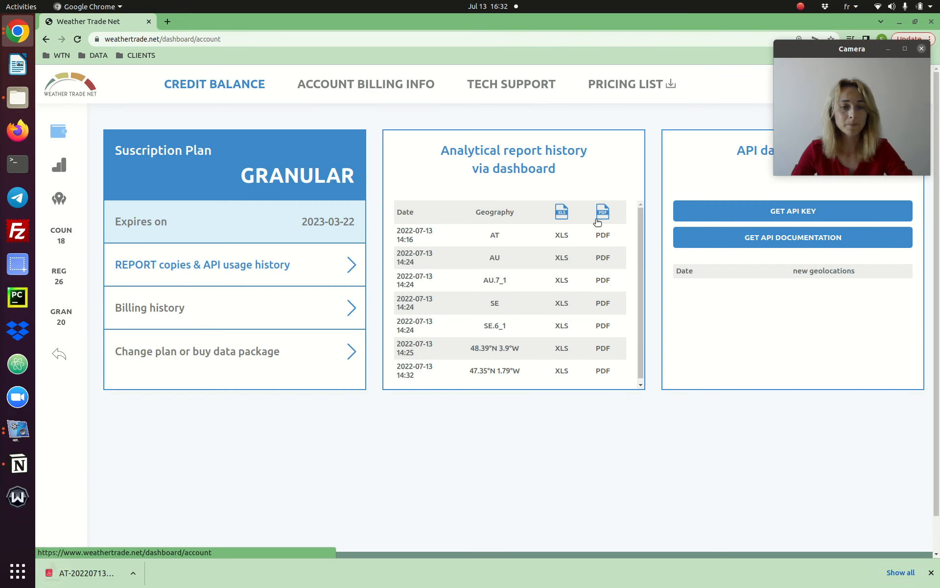
pyautogui.click(603, 235)
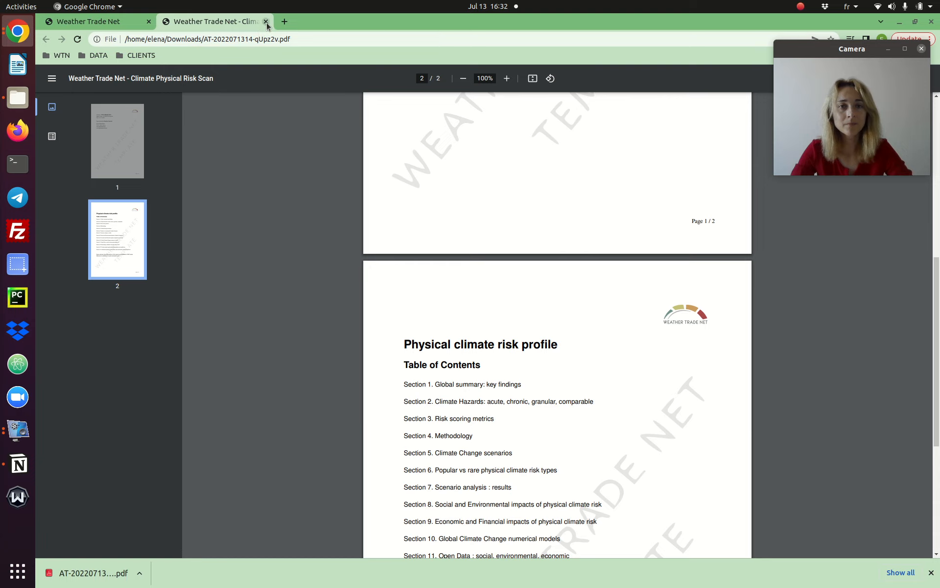
pyautogui.click(266, 20)
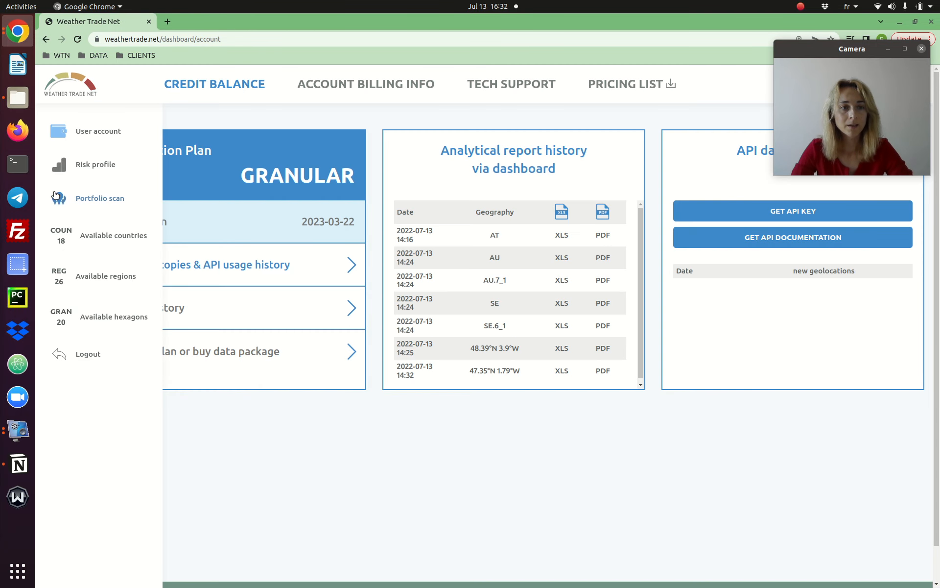
pyautogui.click(100, 197)
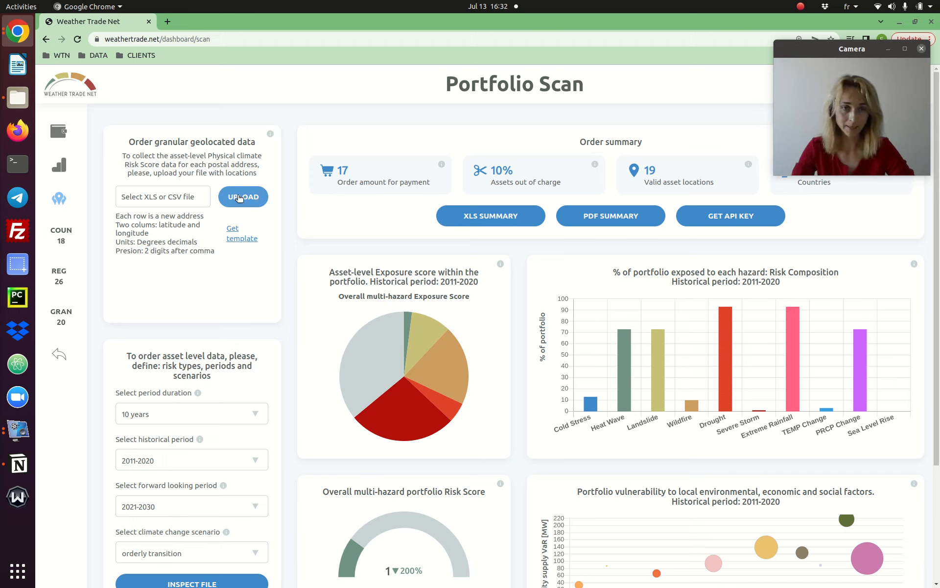
pyautogui.scroll(-3)
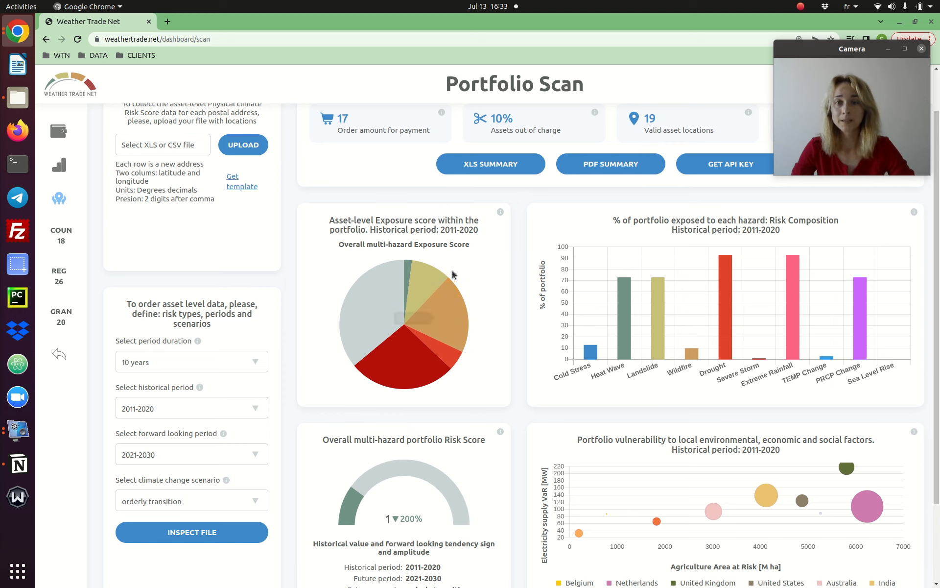
pyautogui.moveTo(598, 398)
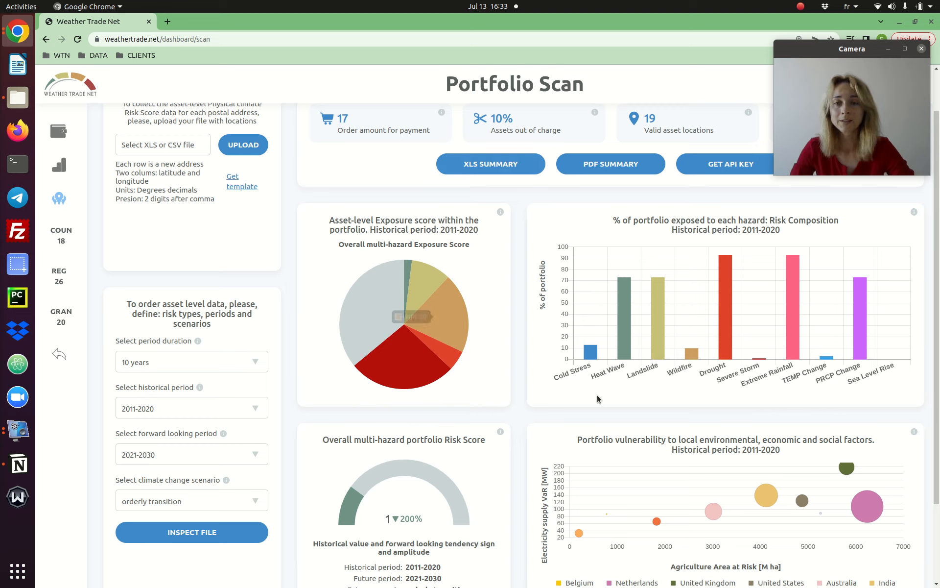
pyautogui.moveTo(610, 163)
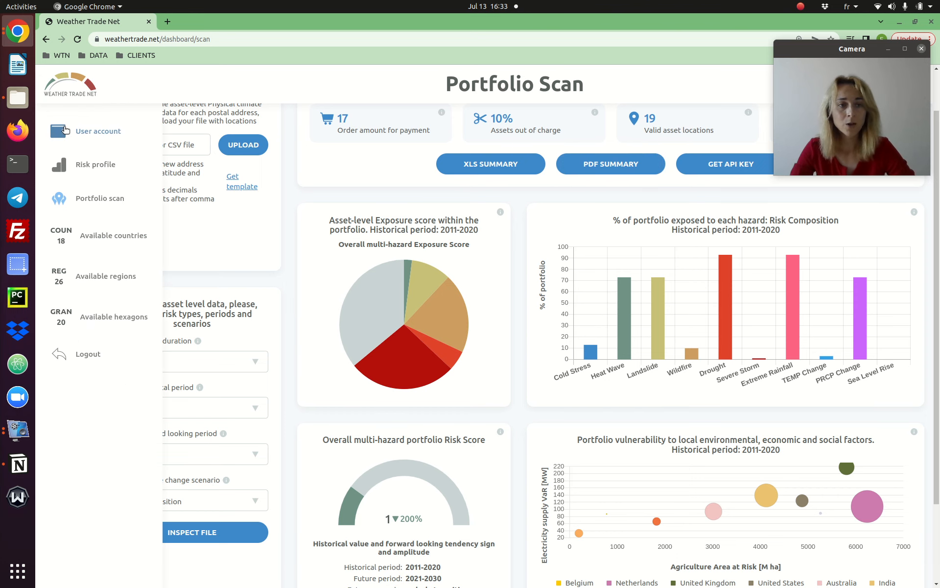
pyautogui.click(98, 130)
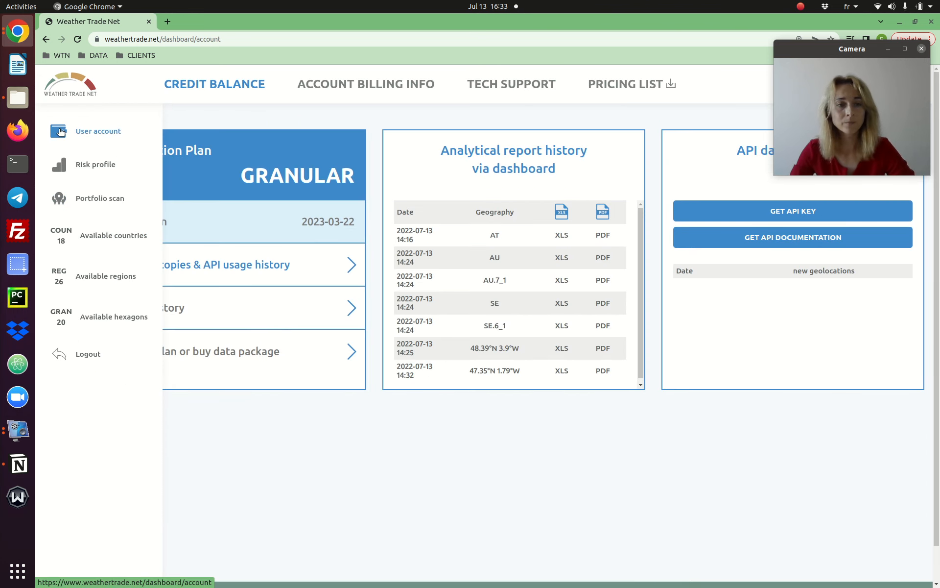